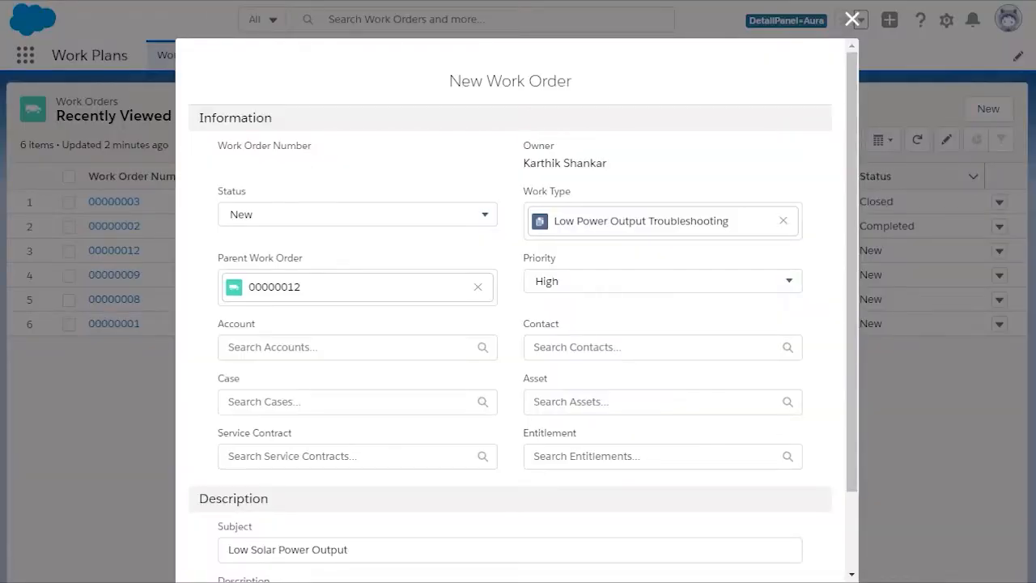
# Start a new work step template named Ensure No Shading, active, with Picture Capture action.
pyautogui.click(554, 56)
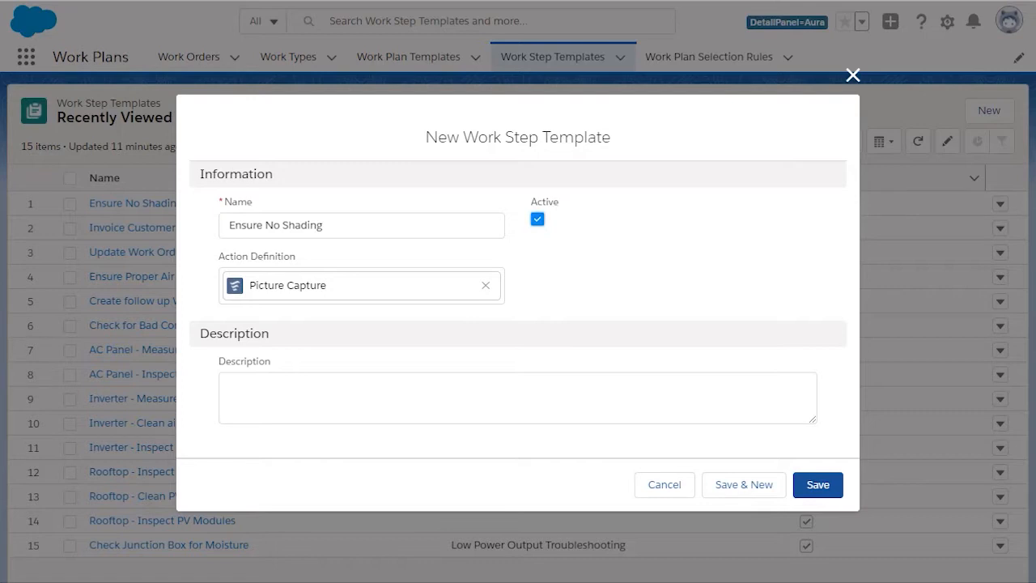
# Save the Ensure No Shading template and reach the Low Power Output Troubleshooting plan template.
pyautogui.click(816, 484)
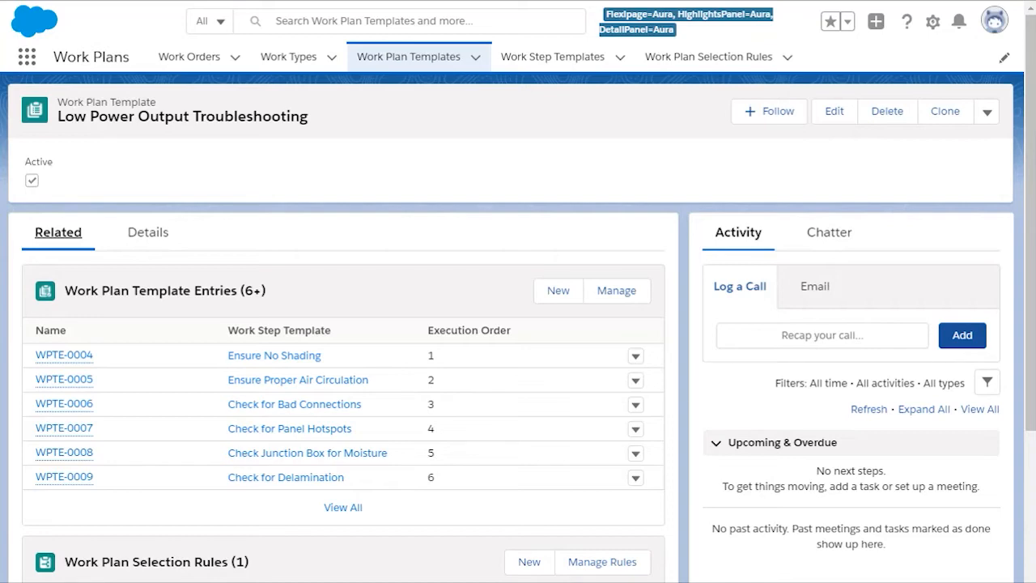
# Manage the plan template's work step entries, including Create follow up Work Order.
pyautogui.click(615, 289)
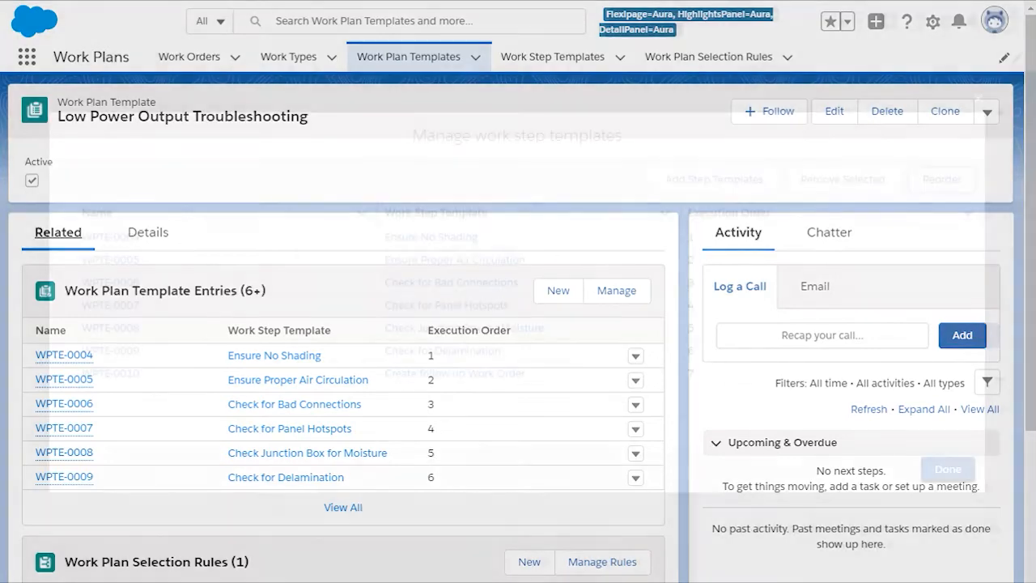
pyautogui.click(615, 290)
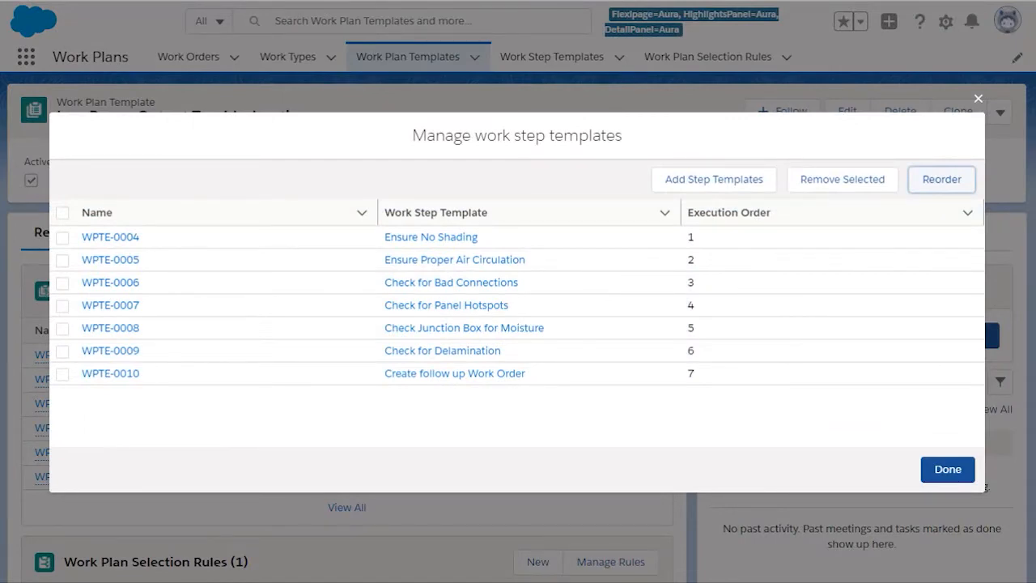
pyautogui.click(947, 469)
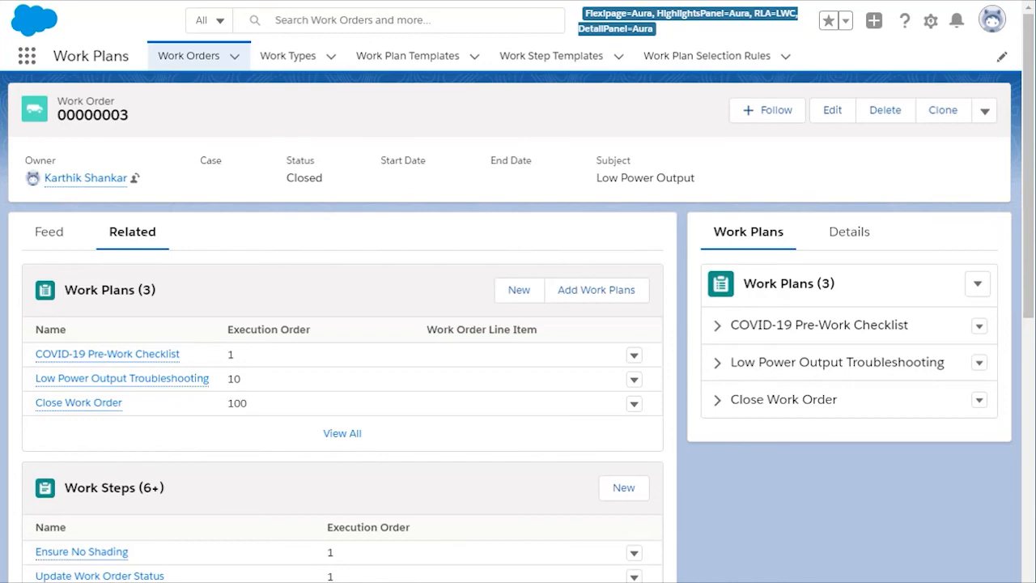
# Review work order 00000003's Work Plans and Work Steps lists, including Ensure No Shading.
pyautogui.scroll(-3)
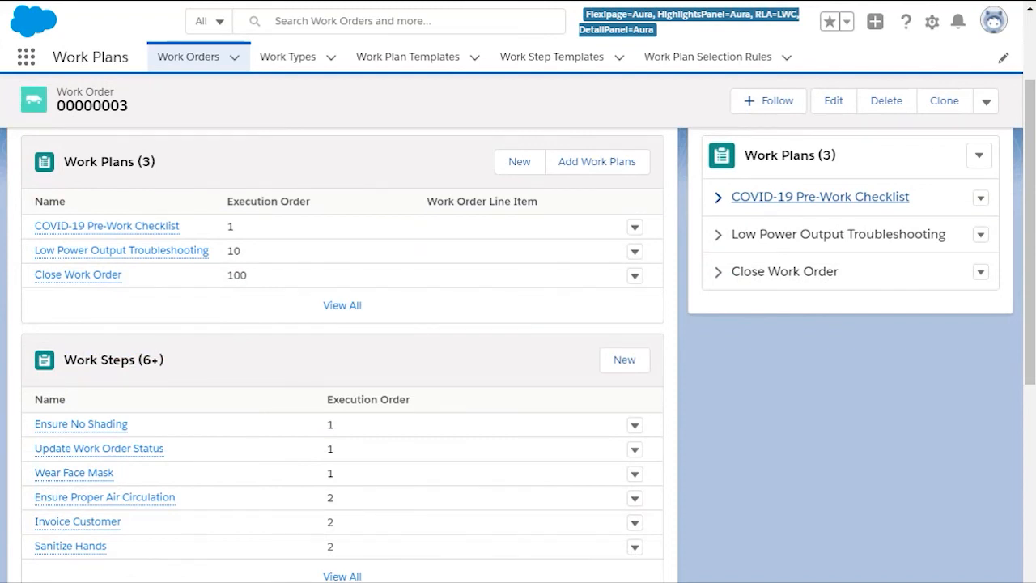
# Show work order 00000003's extra actions such as Add Work Plans and Generate Work Plans.
pyautogui.click(987, 100)
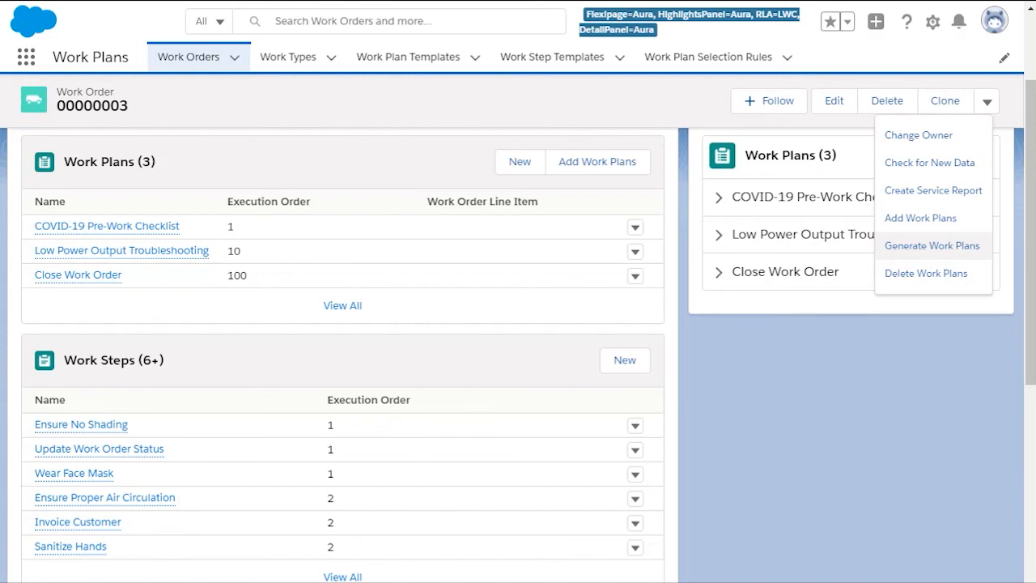
pyautogui.moveTo(919, 217)
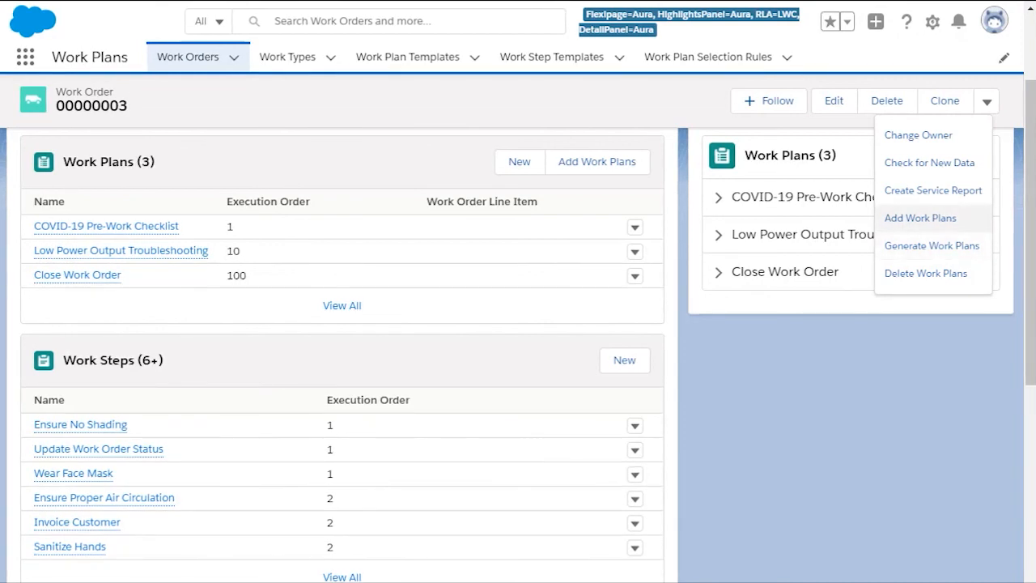